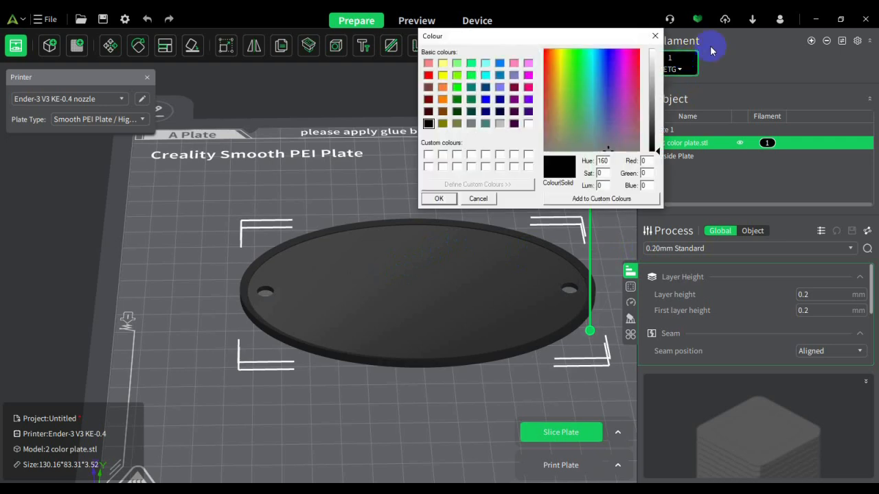
Step: Set filament 1's colour to black, then add a second PETG filament slot
{"action": "left_click", "coordinate": [457, 63]}
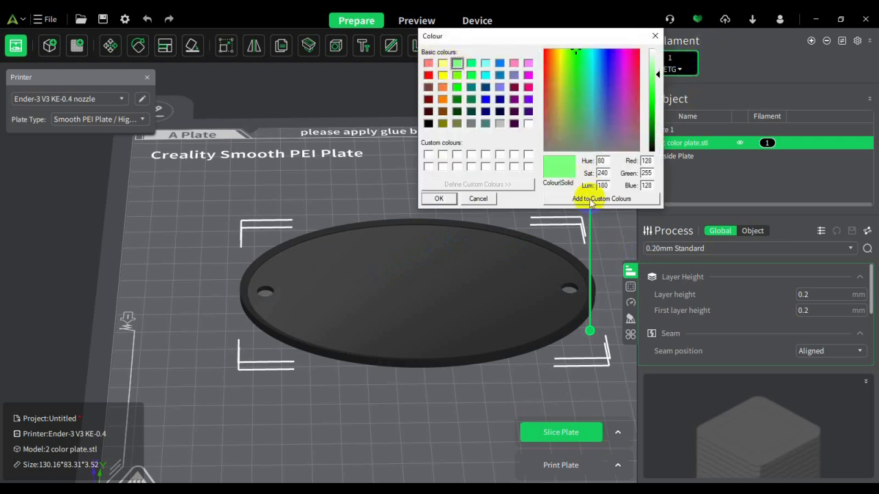
{"action": "left_click", "coordinate": [439, 198]}
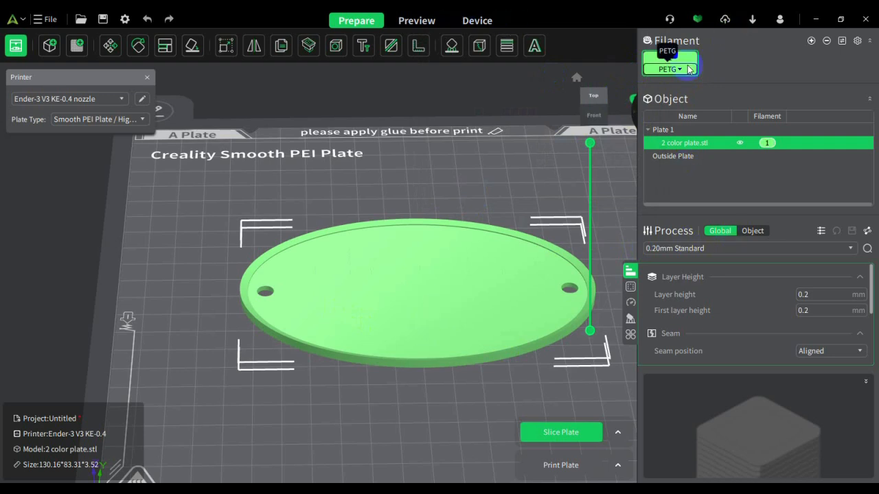
{"action": "left_click", "coordinate": [667, 61]}
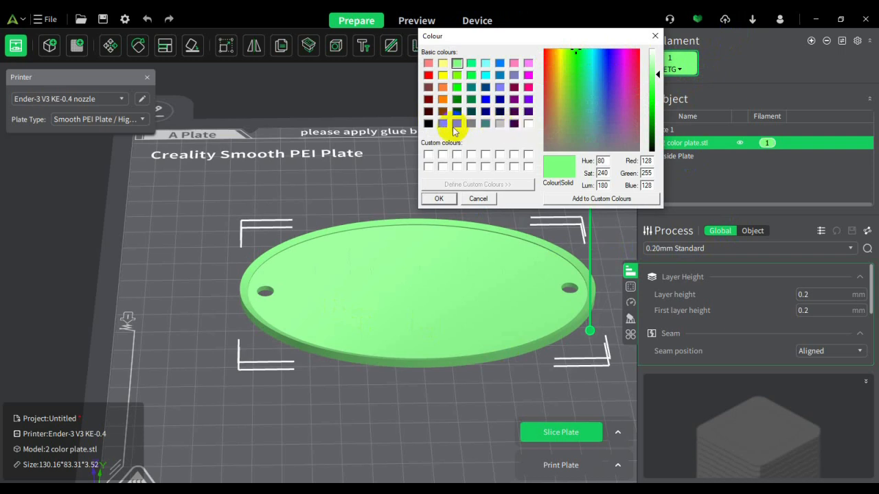
{"action": "left_click", "coordinate": [428, 124]}
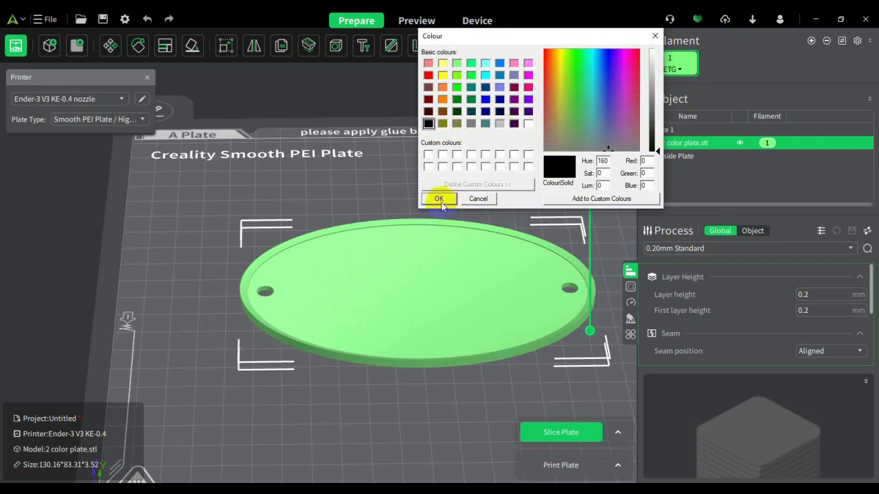
{"action": "left_click", "coordinate": [439, 199]}
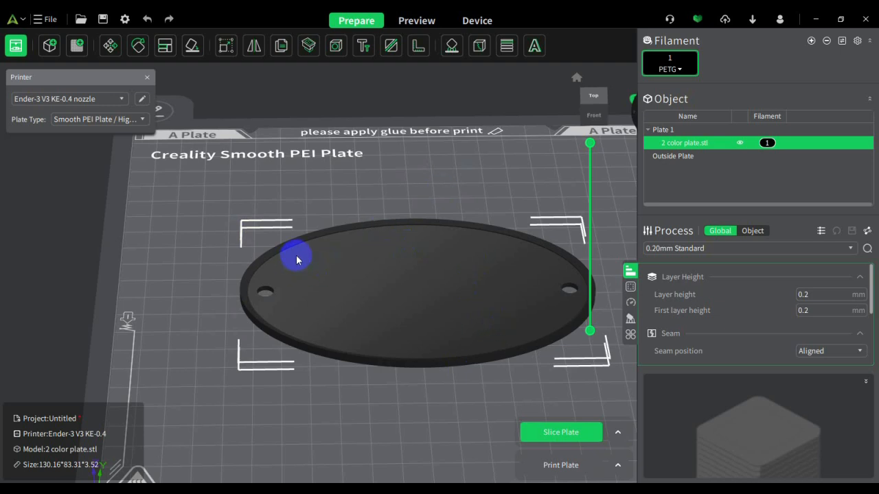
{"action": "mouse_move", "coordinate": [301, 251]}
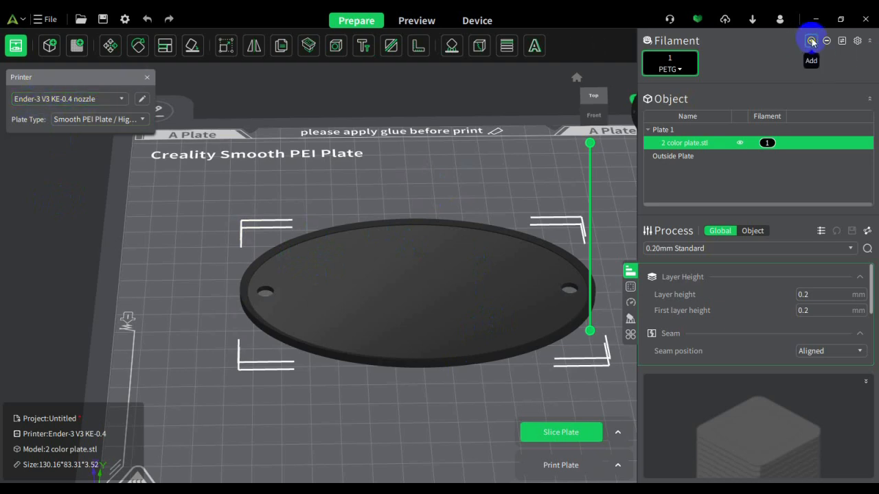
{"action": "left_click", "coordinate": [811, 40]}
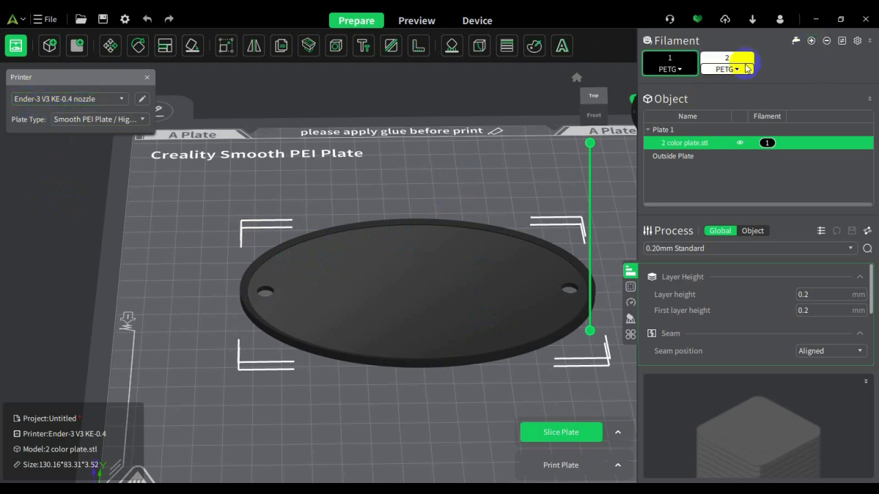
{"action": "mouse_move", "coordinate": [748, 69]}
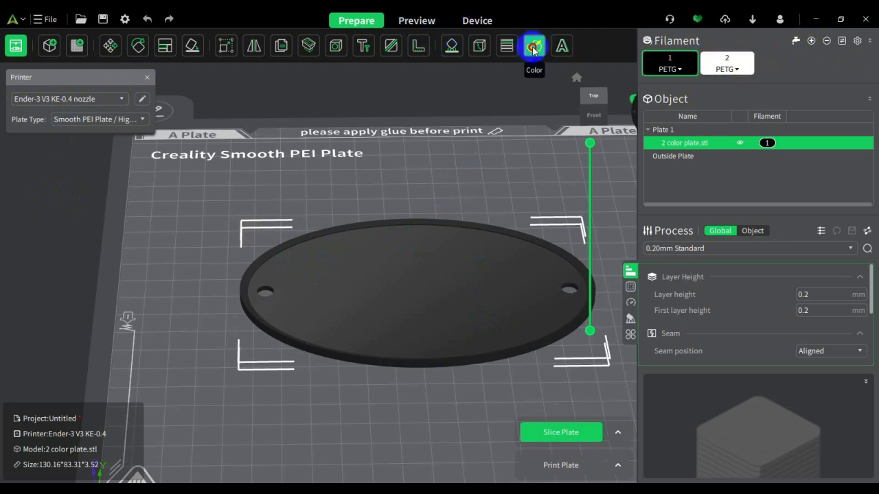
Step: Paint the Jeep lettering and outer rim with filament 2 in Color painting
{"action": "left_click", "coordinate": [534, 45]}
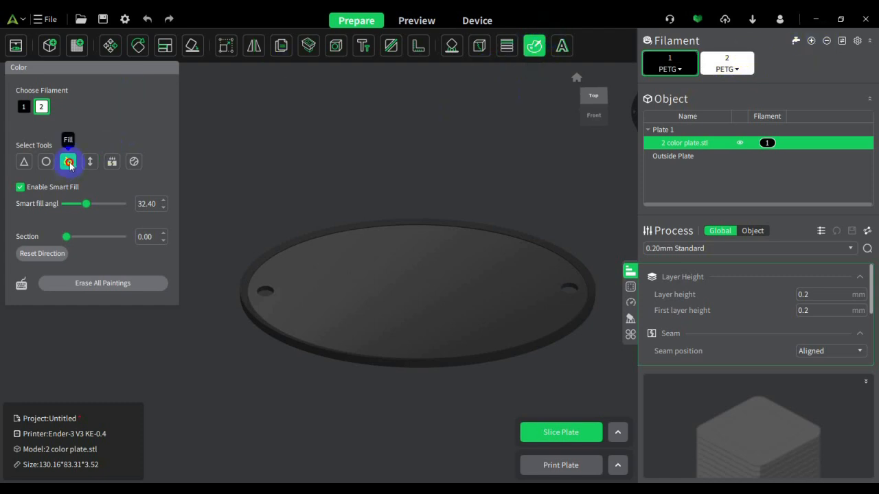
{"action": "left_click", "coordinate": [23, 106]}
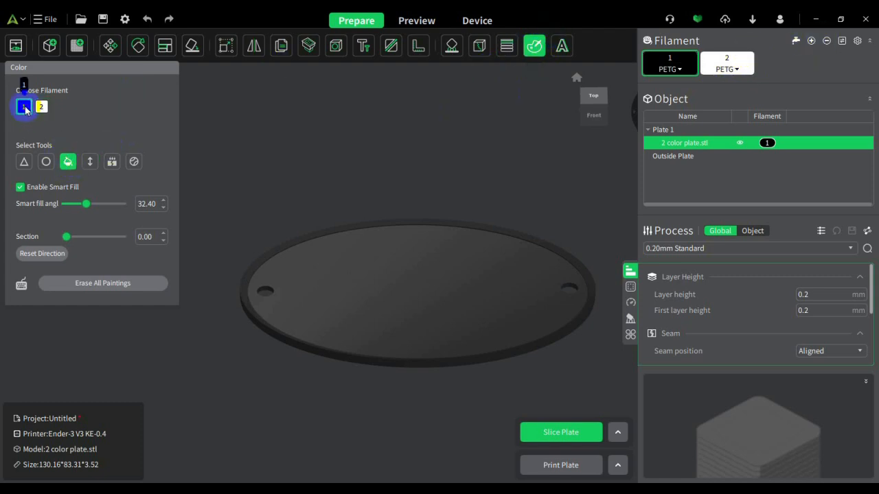
{"action": "left_click", "coordinate": [42, 107]}
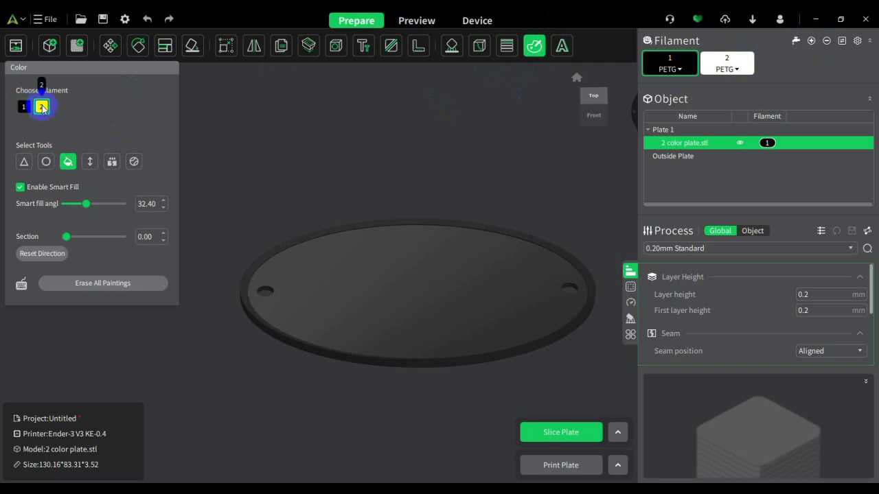
{"action": "left_click", "coordinate": [40, 106]}
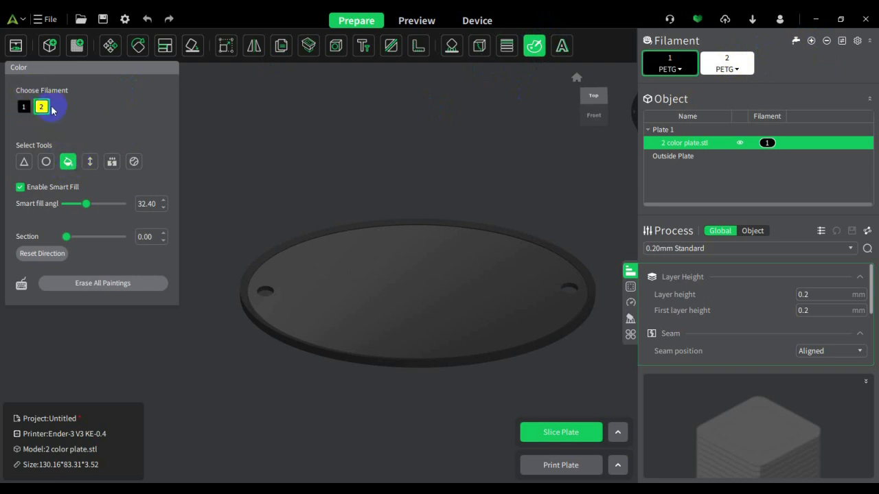
{"action": "mouse_move", "coordinate": [376, 366]}
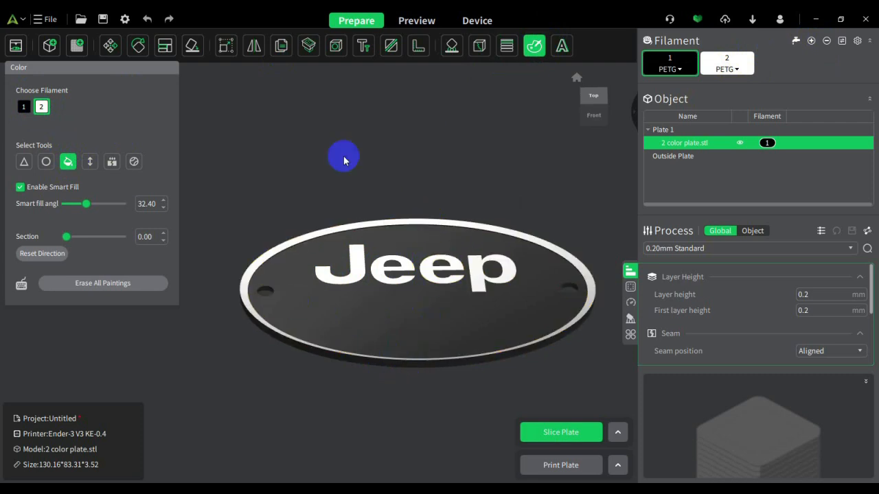
{"action": "left_click_drag", "start_coordinate": [343, 162], "coordinate": [355, 336]}
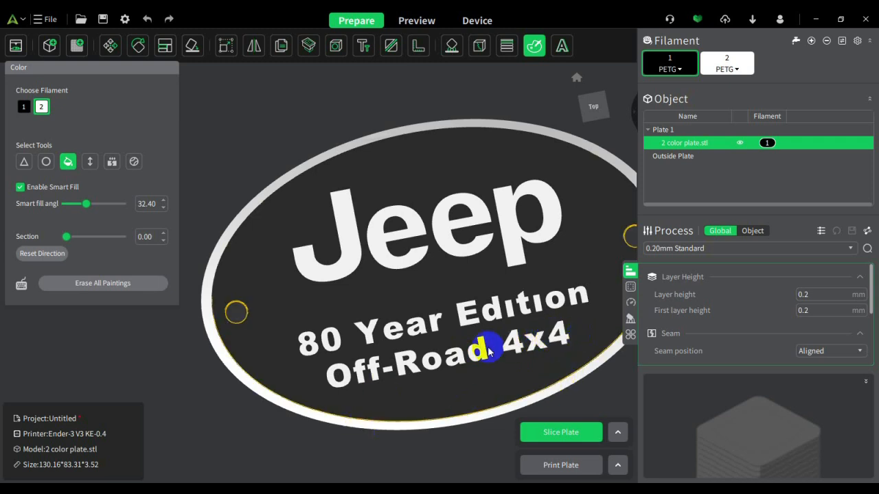
{"action": "scroll", "scroll_direction": "down", "scroll_amount": 3}
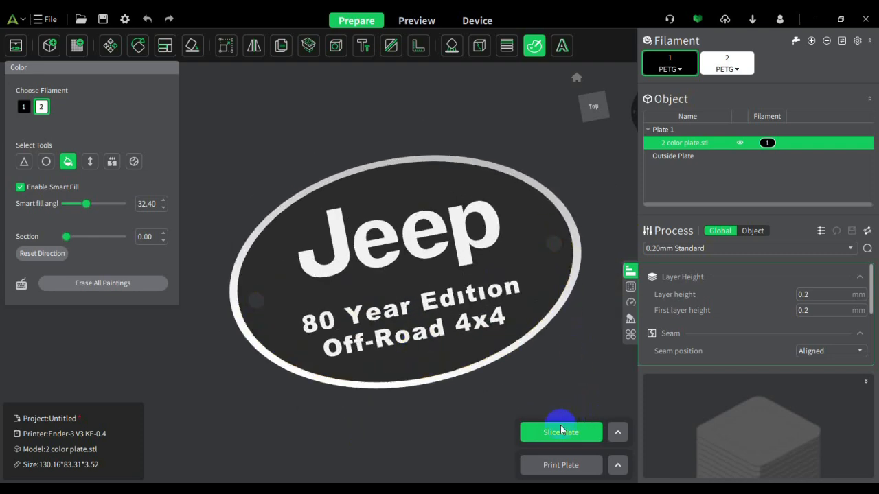
Step: Slice the plate and view the black/white preview with filament usage and print time
{"action": "left_click", "coordinate": [561, 432]}
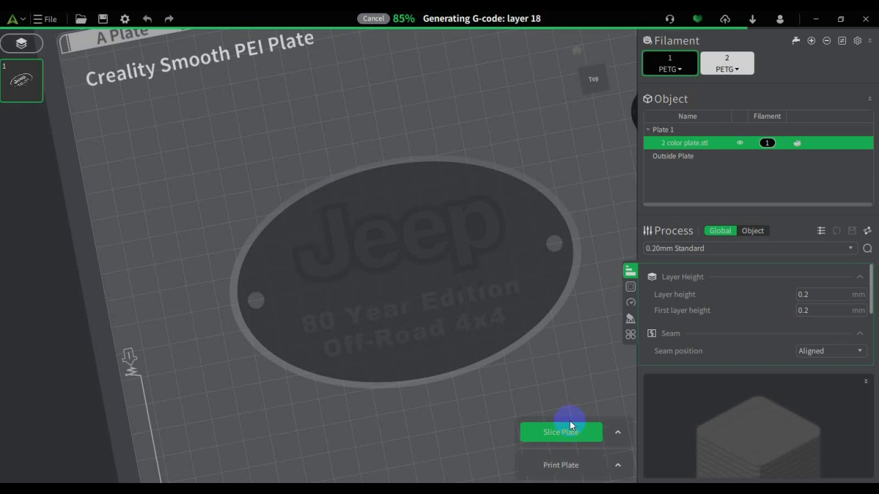
{"action": "left_click", "coordinate": [561, 432]}
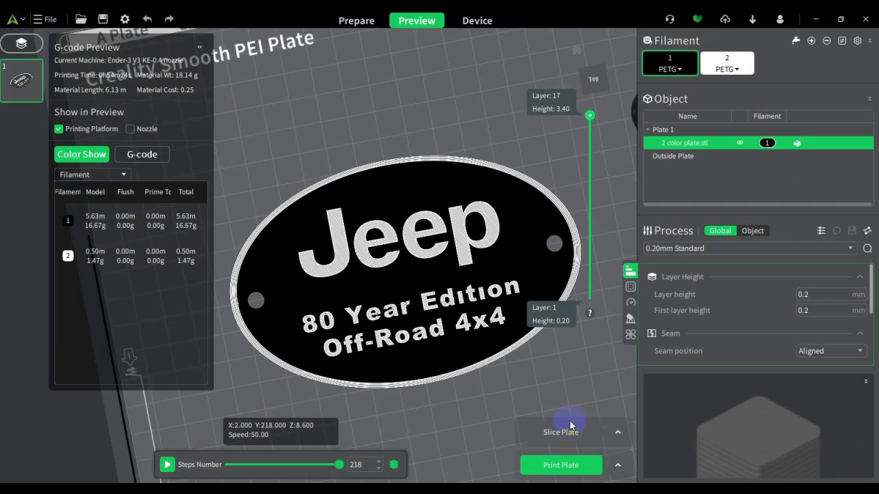
{"action": "mouse_move", "coordinate": [534, 260]}
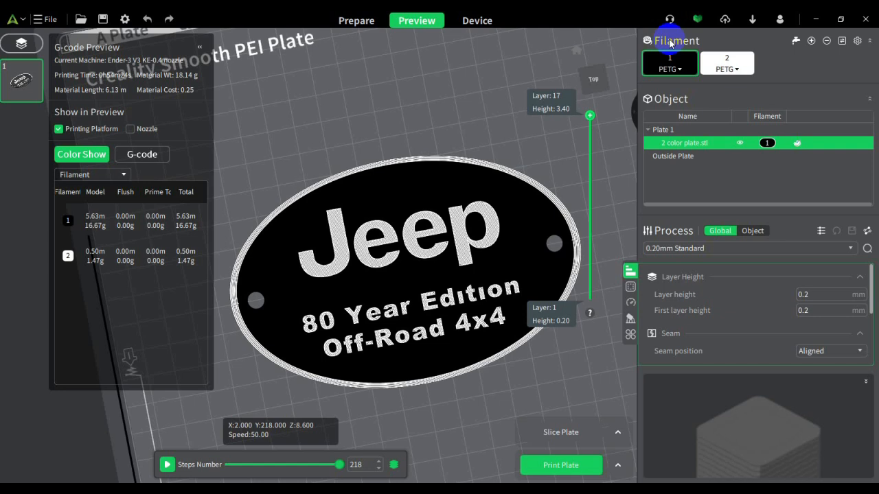
{"action": "mouse_move", "coordinate": [790, 54]}
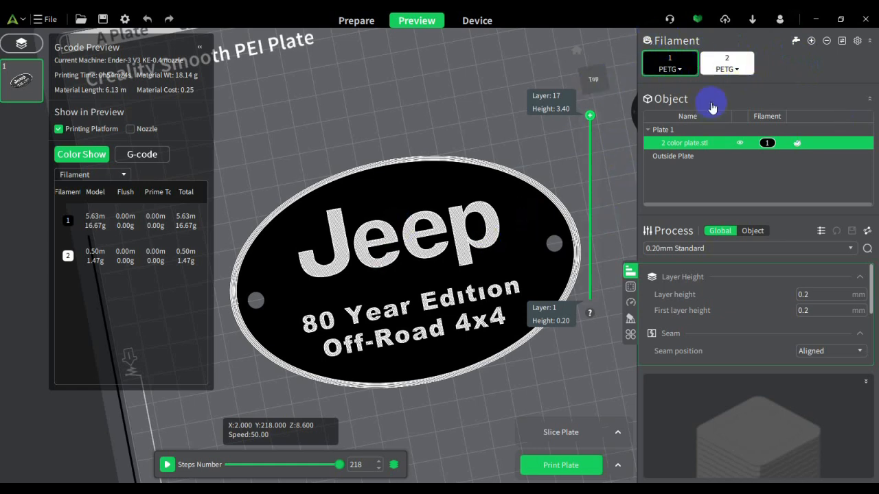
{"action": "mouse_move", "coordinate": [65, 115]}
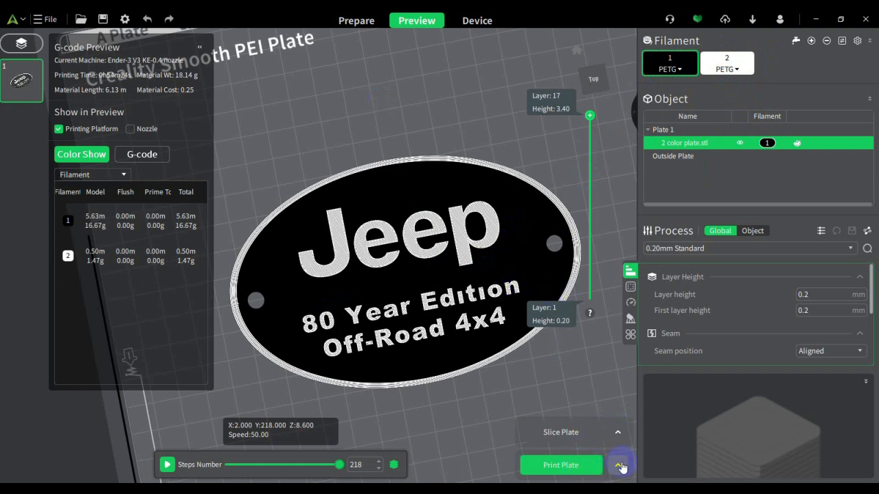
Step: Review the send dialog (54 min, 18.14 g, printer warning), then close it
{"action": "left_click", "coordinate": [620, 465]}
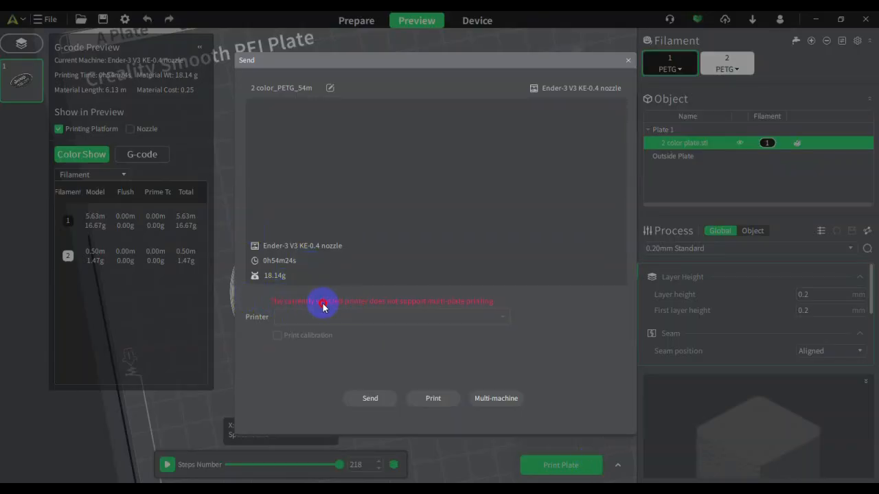
{"action": "mouse_move", "coordinate": [291, 262]}
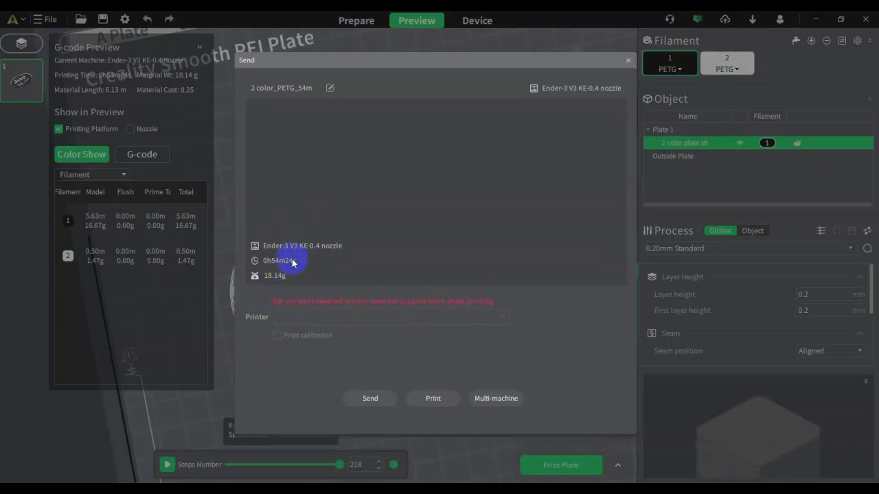
{"action": "mouse_move", "coordinate": [318, 280]}
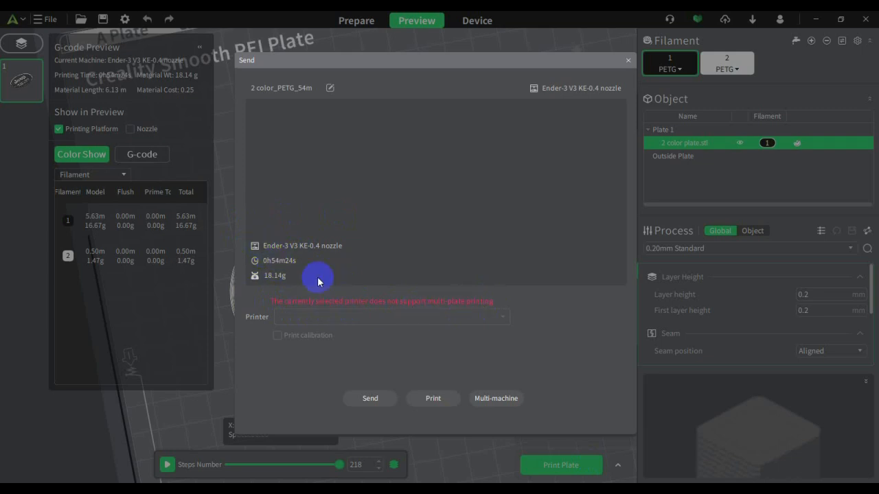
{"action": "mouse_move", "coordinate": [626, 60]}
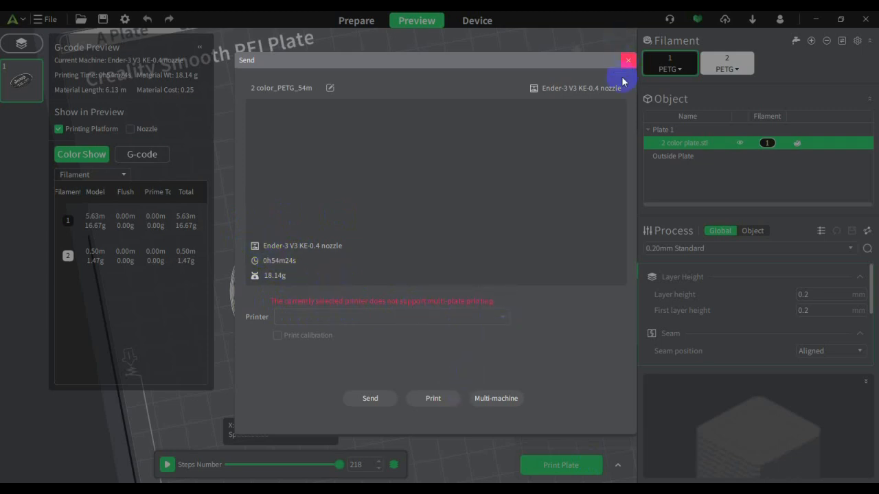
{"action": "mouse_move", "coordinate": [469, 405]}
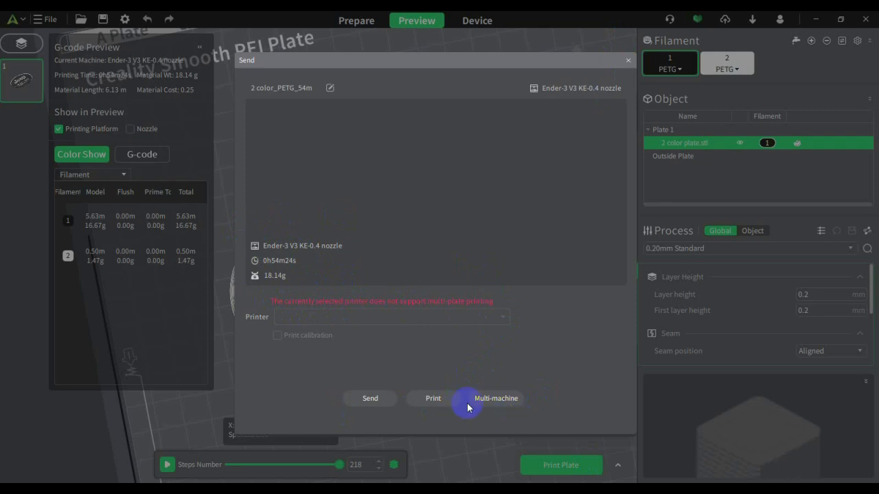
{"action": "left_click", "coordinate": [627, 60]}
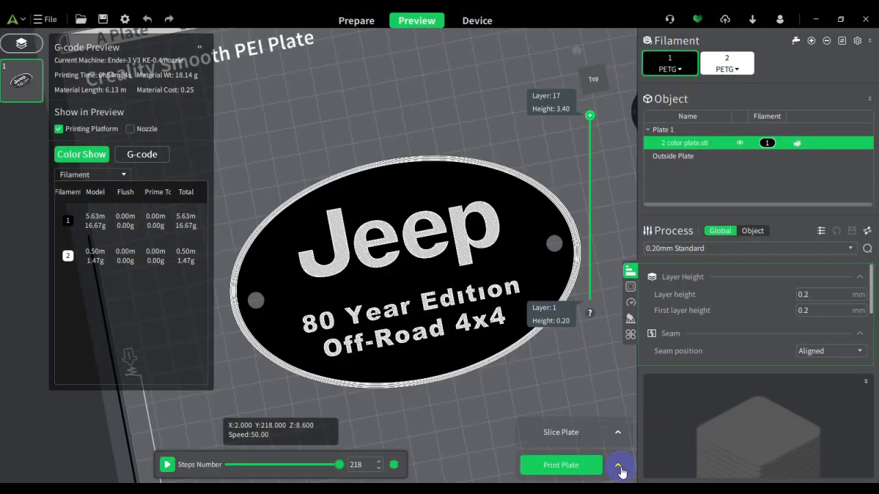
Step: Export the sliced file '2 color plate_plate_1_gcode' to USB Drive (D:)
{"action": "left_click", "coordinate": [619, 466]}
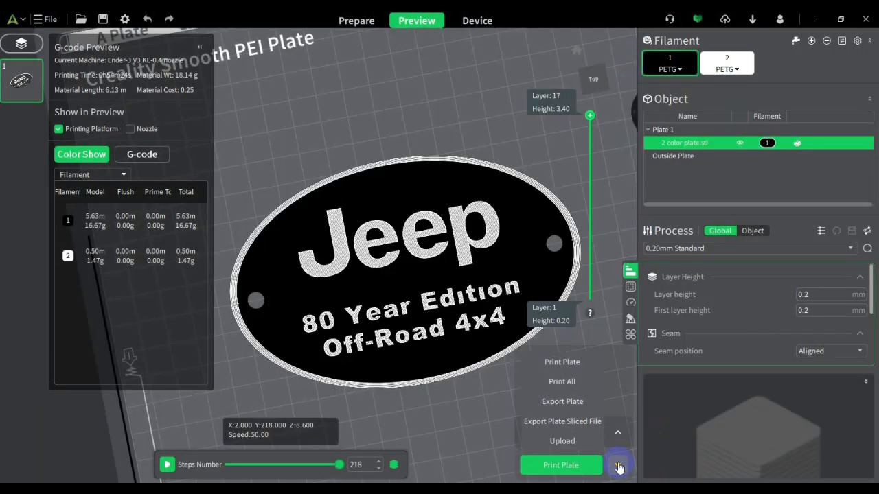
{"action": "mouse_move", "coordinate": [561, 401]}
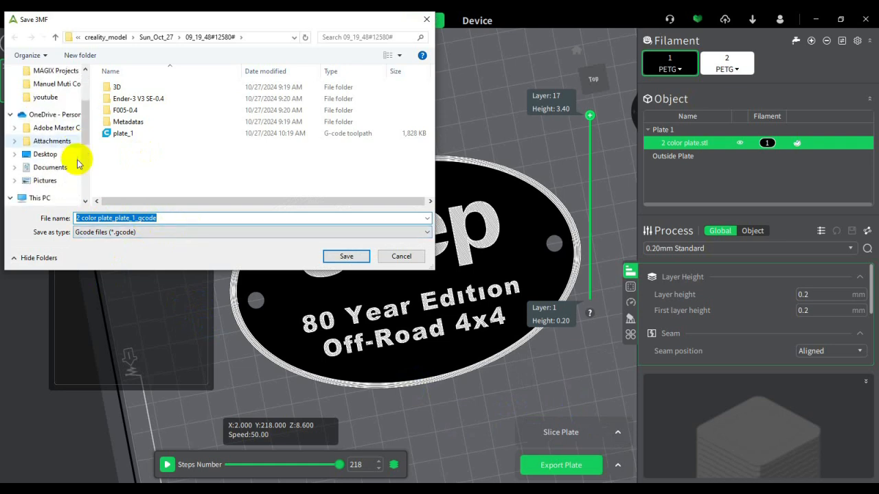
{"action": "left_click", "coordinate": [39, 141]}
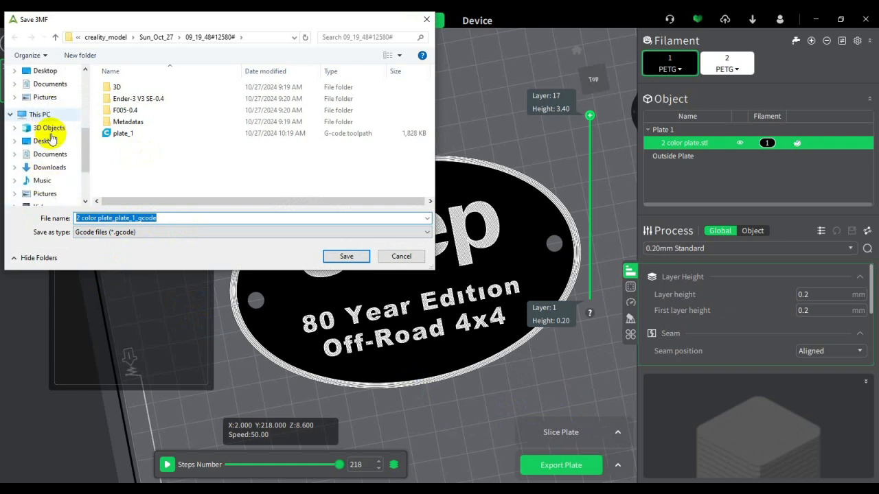
{"action": "scroll", "scroll_direction": "down", "scroll_amount": 3}
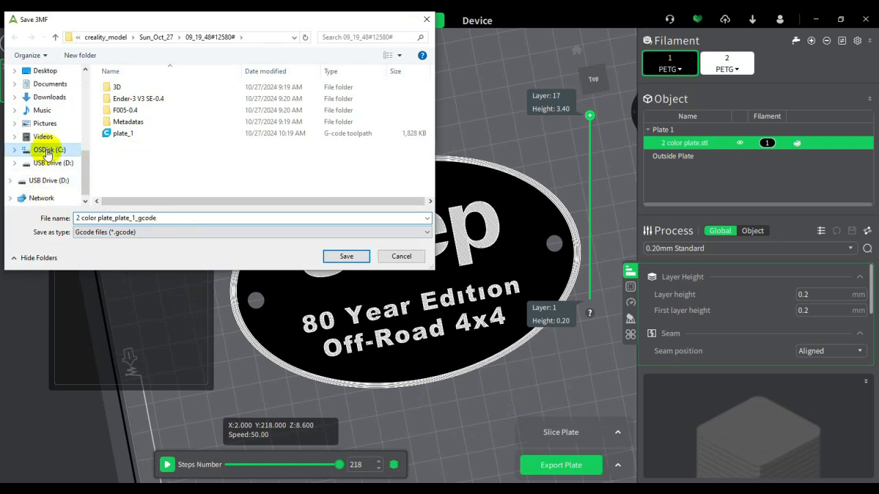
{"action": "left_click", "coordinate": [49, 149]}
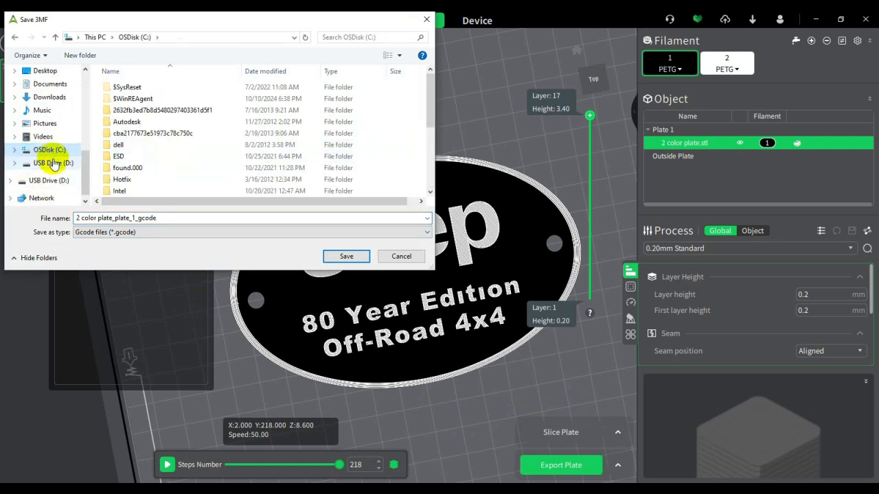
{"action": "left_click", "coordinate": [50, 162]}
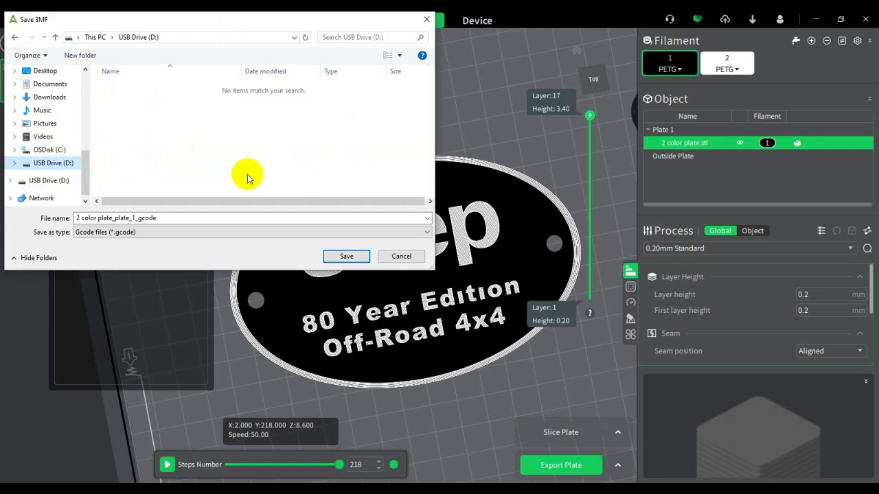
{"action": "left_click", "coordinate": [347, 256]}
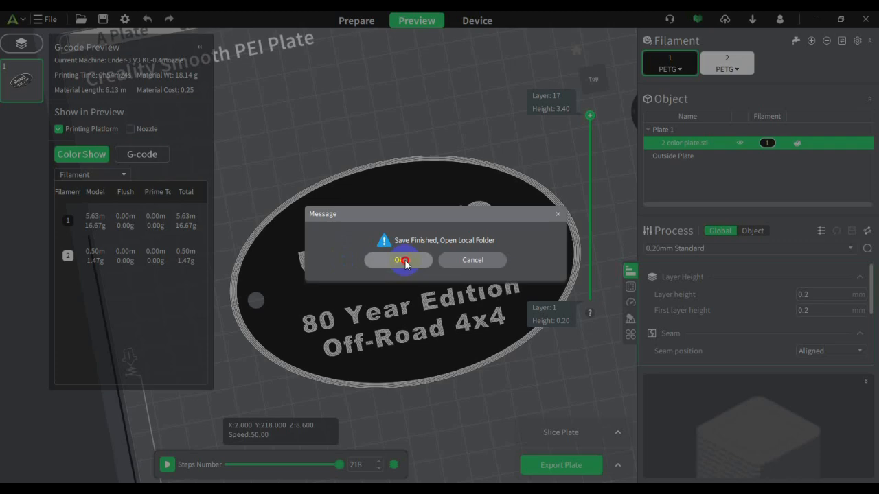
Step: Open the saved file's folder, go to This PC, and right-click USB Drive (D:)
{"action": "left_click", "coordinate": [398, 260]}
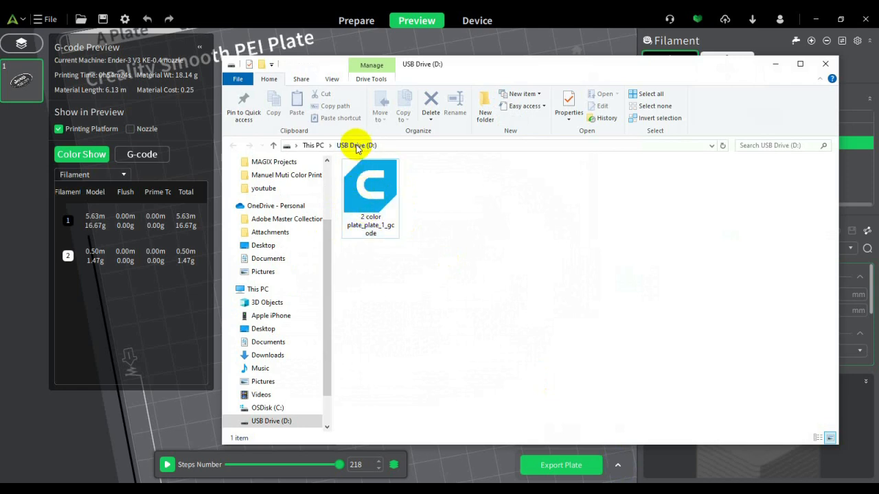
{"action": "left_click", "coordinate": [257, 289]}
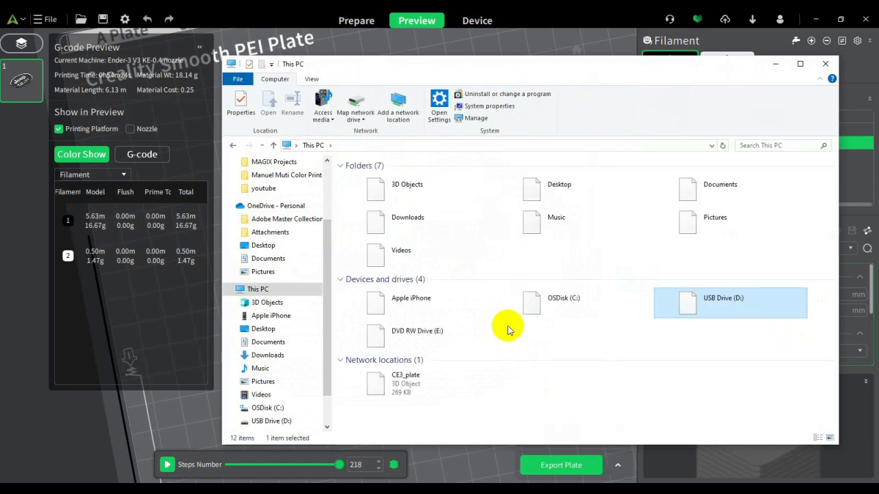
{"action": "right_click", "coordinate": [730, 302]}
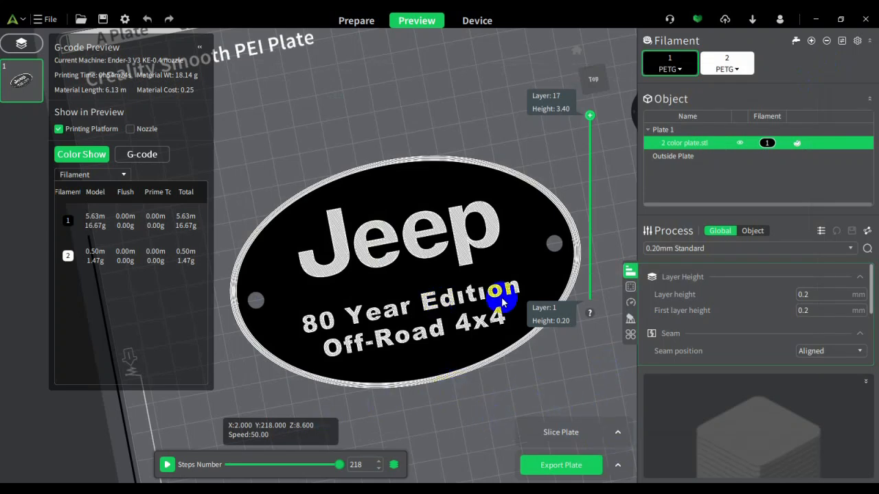
{"action": "mouse_move", "coordinate": [604, 291]}
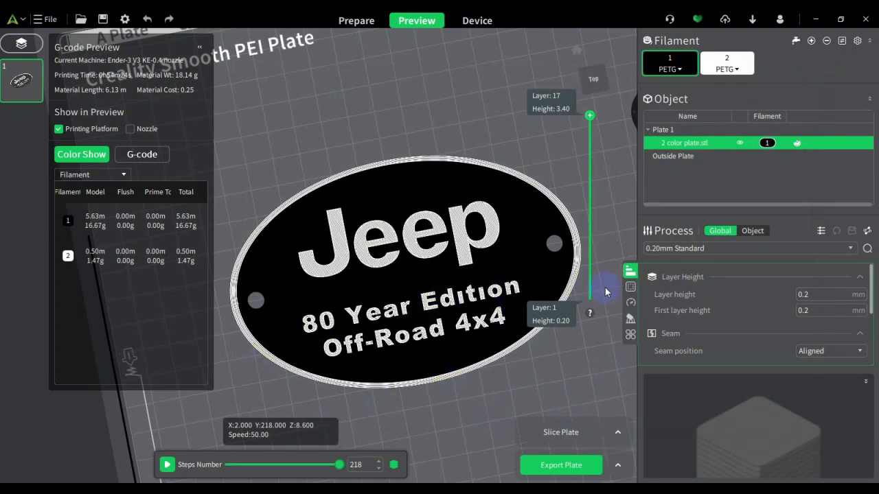
{"action": "mouse_move", "coordinate": [599, 284]}
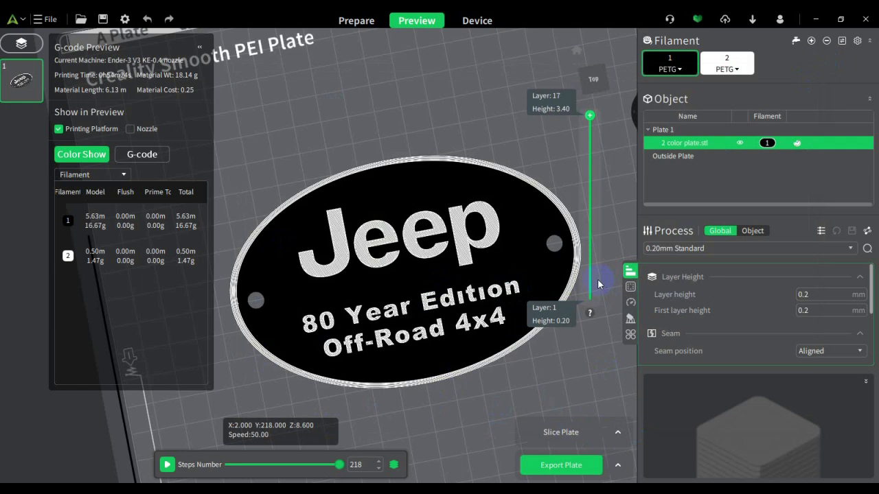
{"action": "mouse_move", "coordinate": [738, 136]}
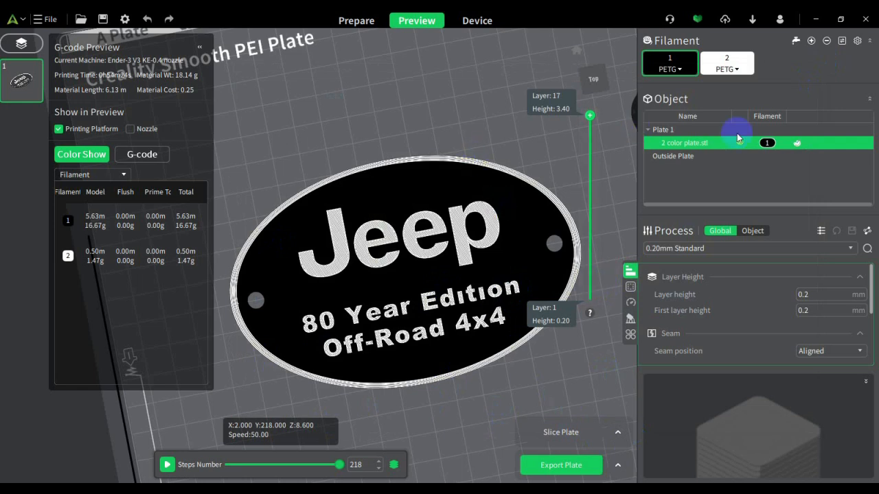
{"action": "mouse_move", "coordinate": [780, 19]}
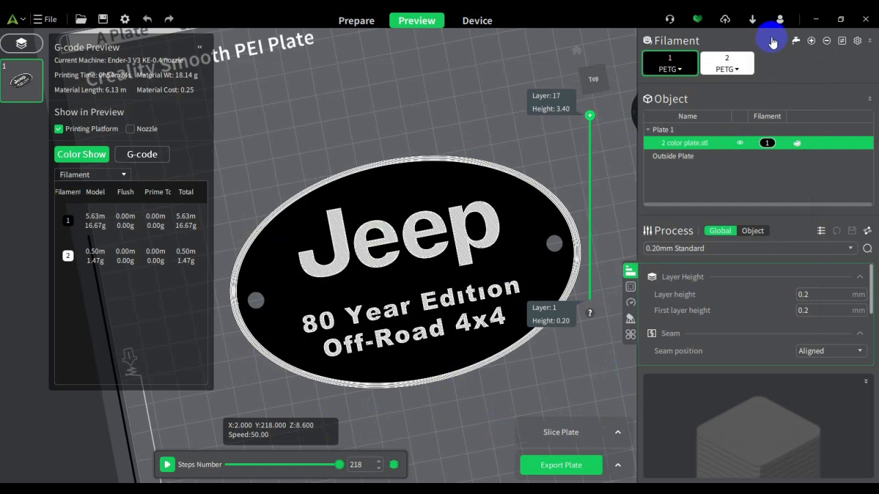
{"action": "mouse_move", "coordinate": [793, 19]}
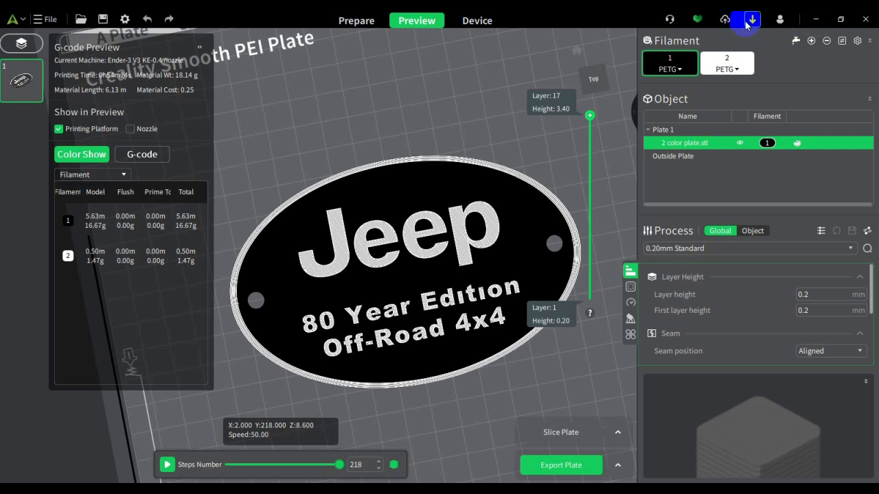
{"action": "mouse_move", "coordinate": [503, 34]}
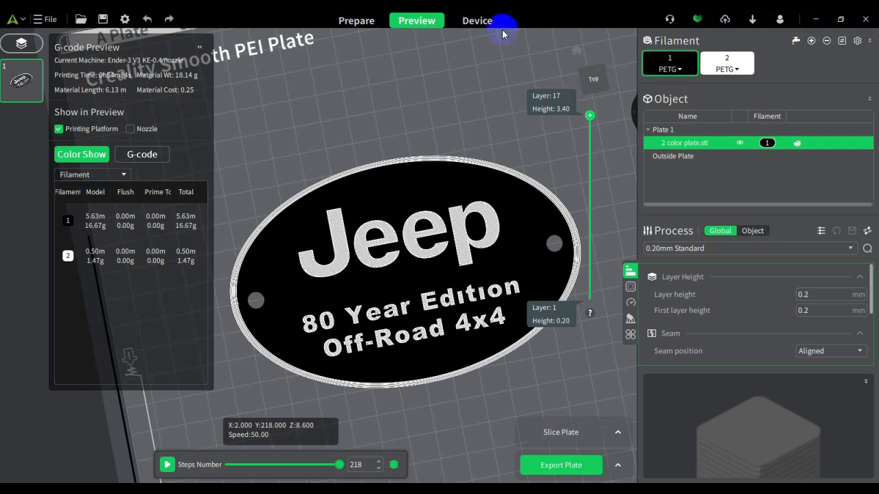
{"action": "mouse_move", "coordinate": [506, 47]}
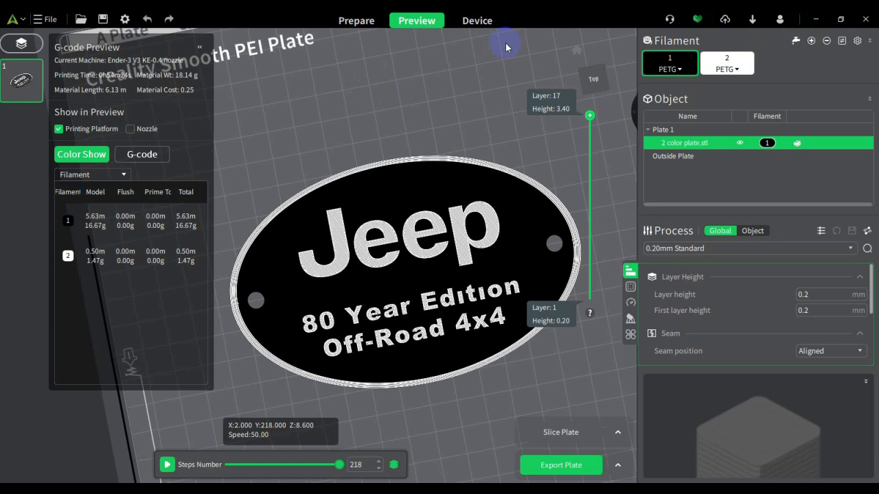
{"action": "mouse_move", "coordinate": [555, 342]}
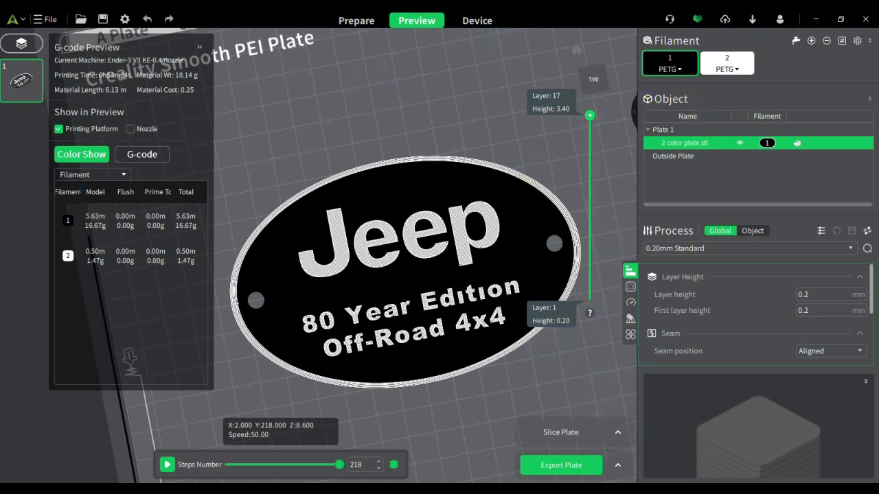
Step: Reopen the menu from the arrow beside Export Plate
{"action": "left_click", "coordinate": [617, 465]}
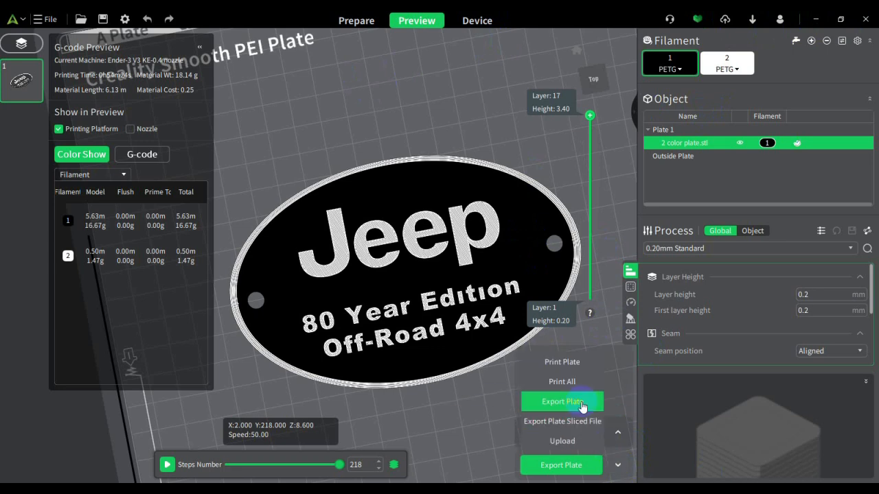